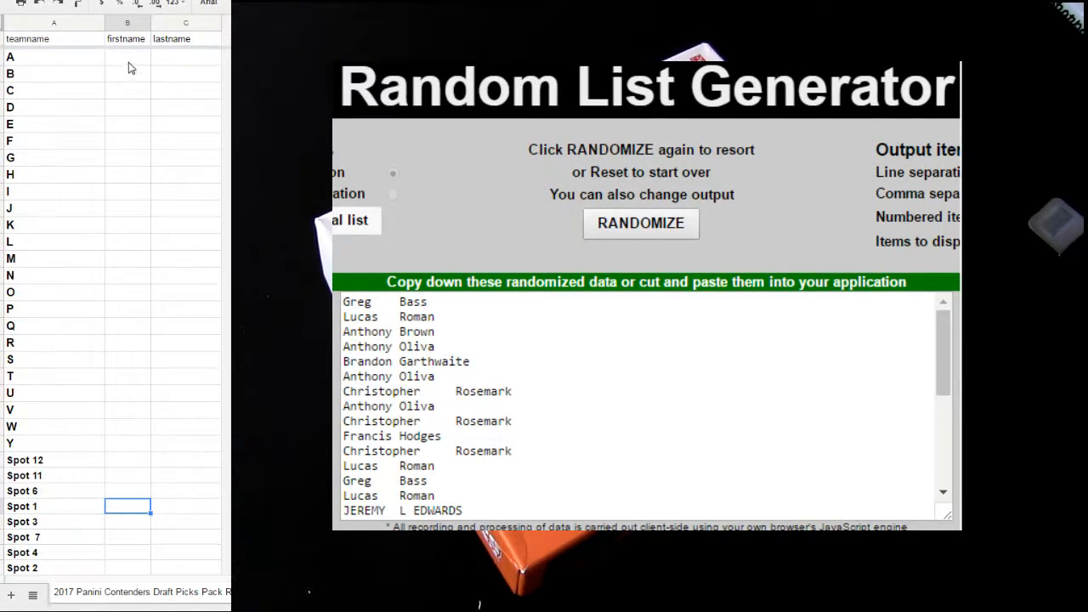
- Paste buyer first and last names into B2:C26 beside team letters A through Y
key(ctrl+v)
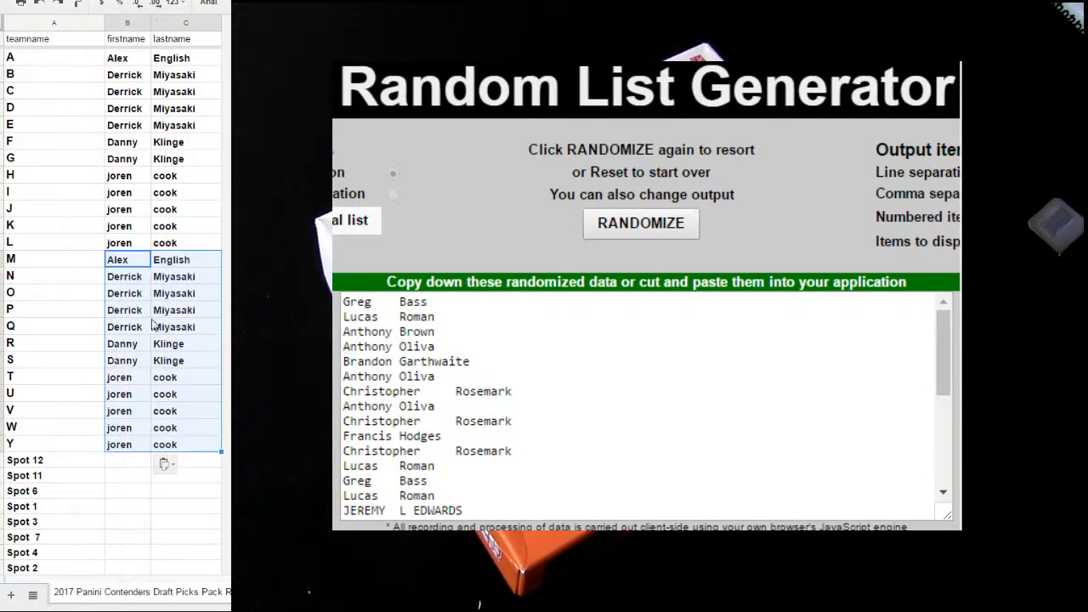
scroll(down, 3)
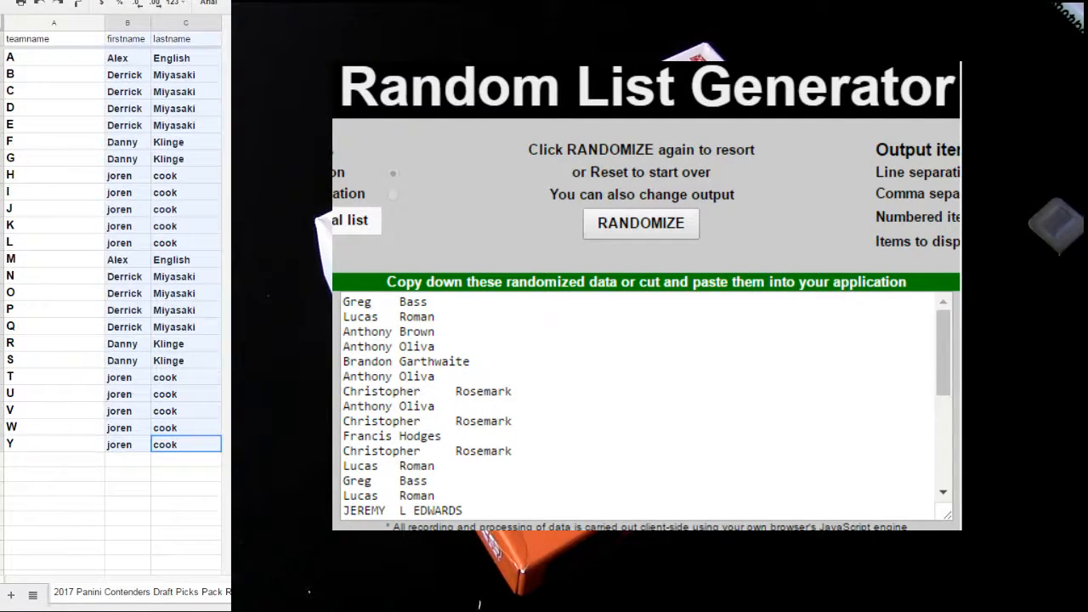
- Shuffle the B2:C26 buyer names in Random List Generator and paste them back at B2
right_click(118, 58)
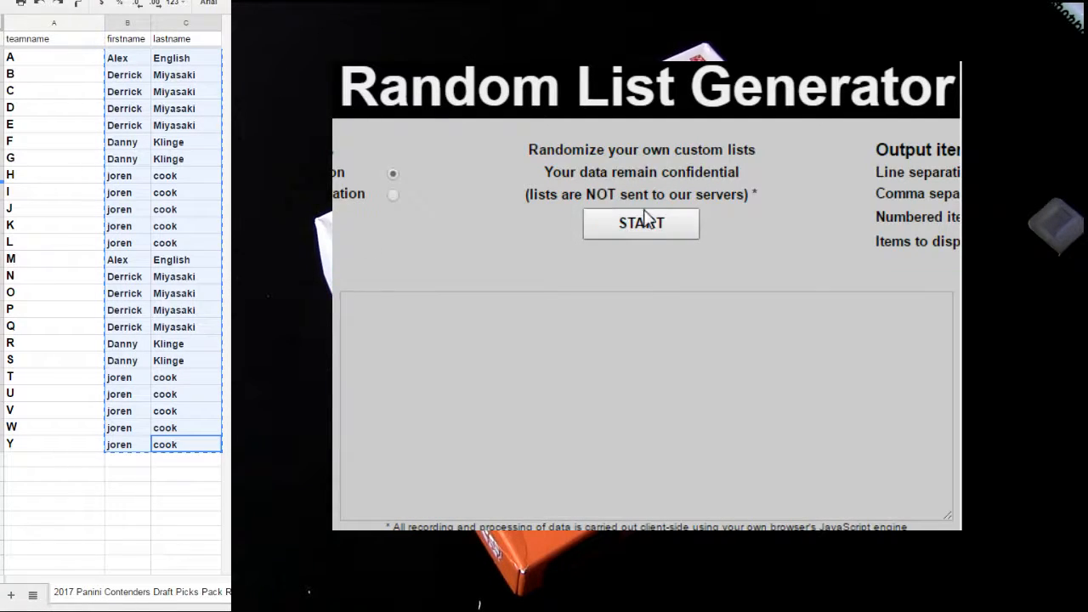
click(640, 223)
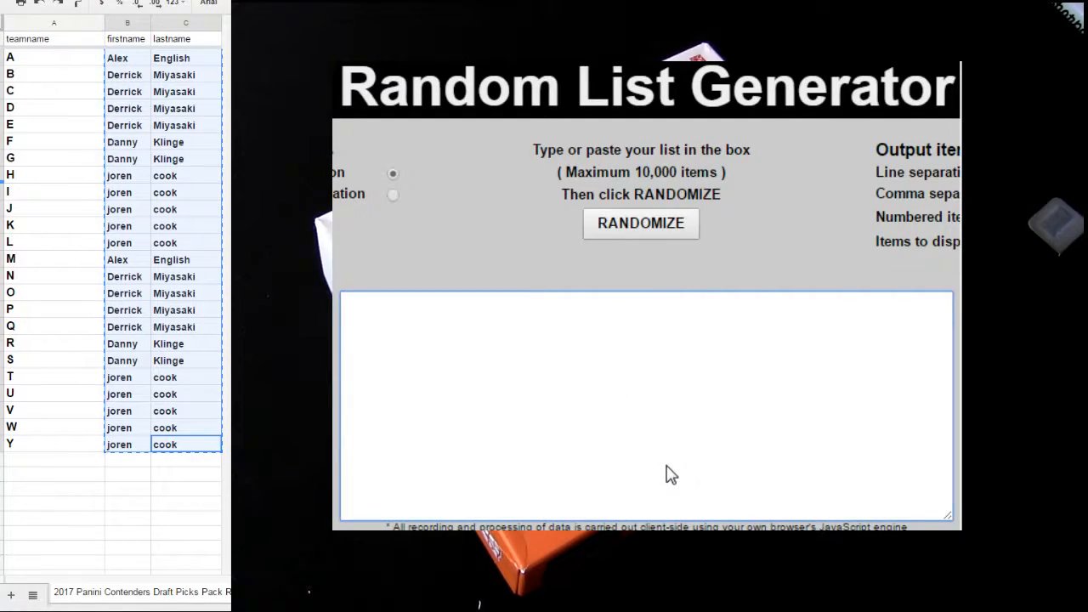
click(640, 223)
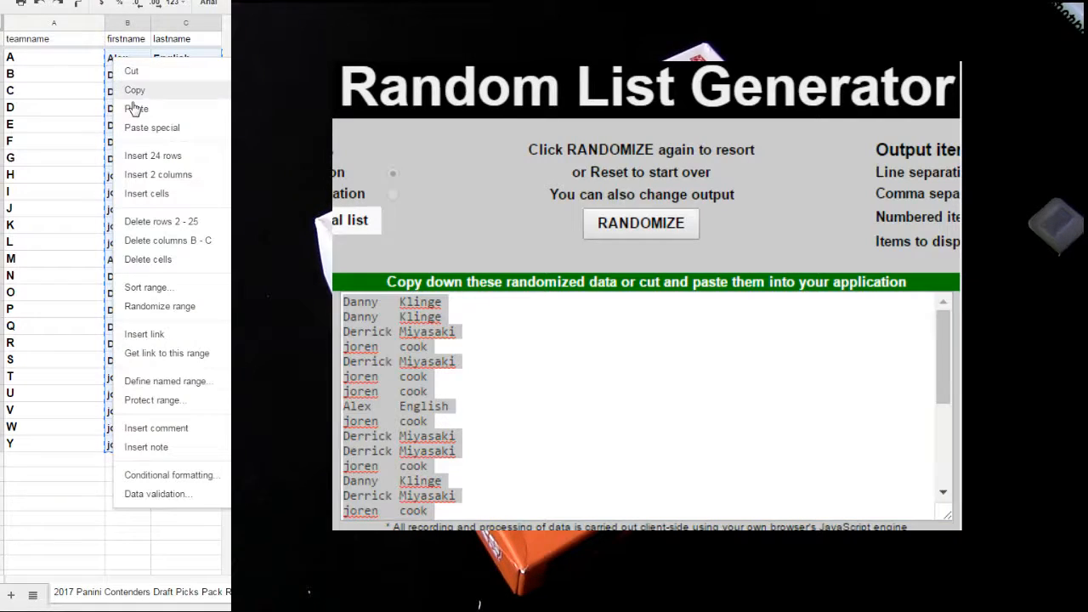
click(136, 109)
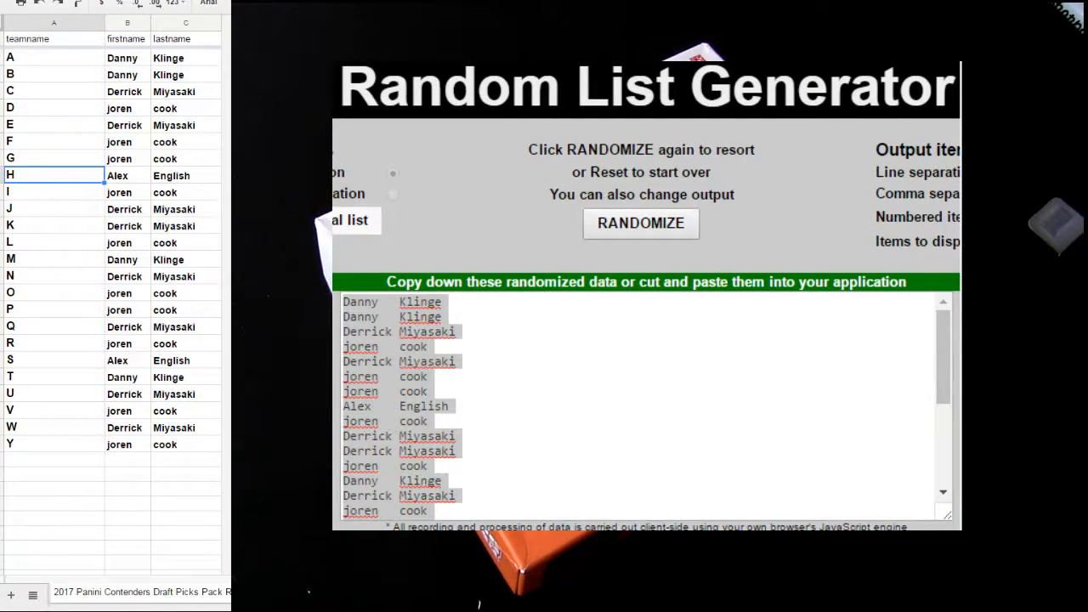